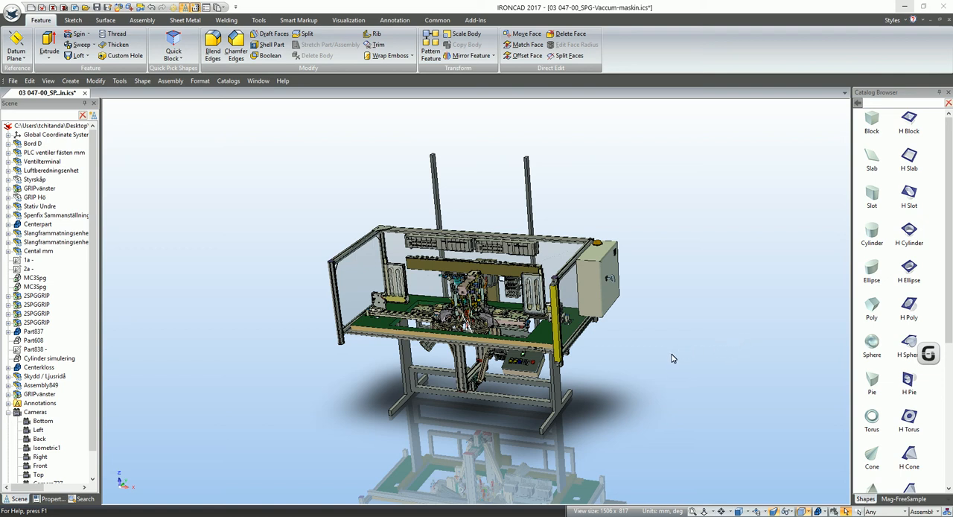
{"action": "mouse_move", "coordinate": [697, 351]}
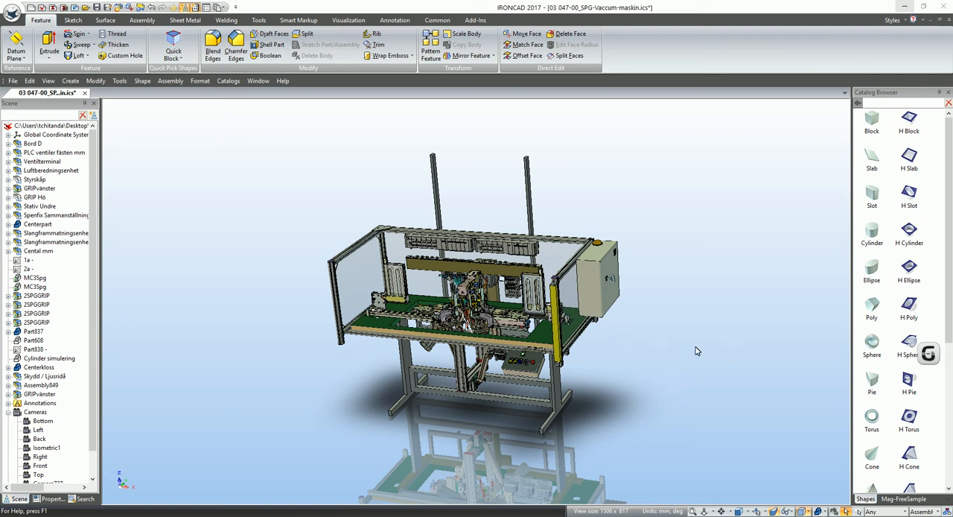
{"action": "mouse_move", "coordinate": [706, 467]}
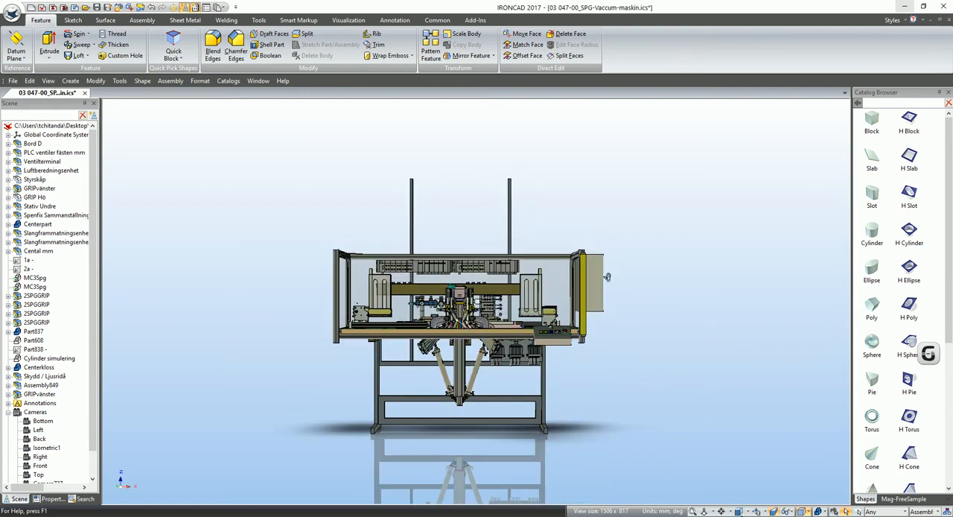
{"action": "mouse_move", "coordinate": [468, 262]}
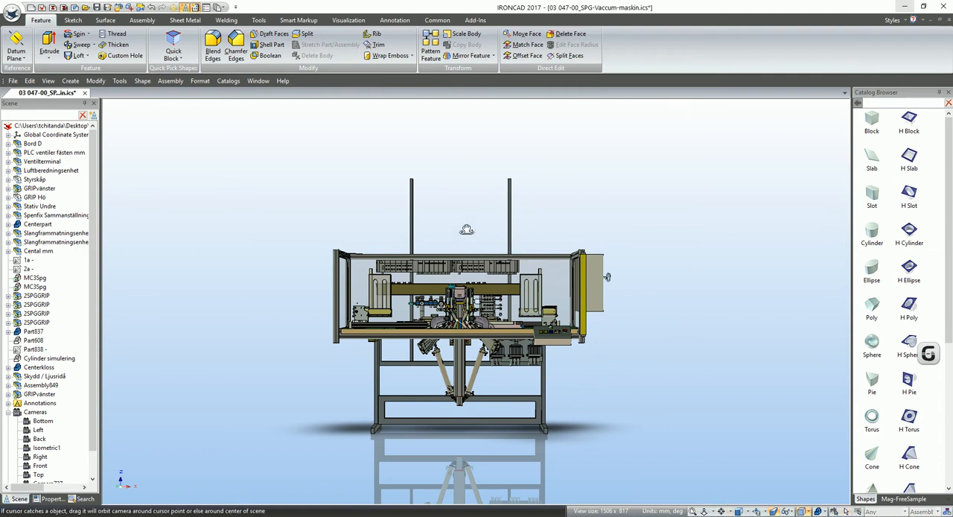
Step: Orbit the vacuum machine assembly away and swing it back to a straight-on front view
{"action": "left_click_drag", "start_coordinate": [467, 229], "coordinate": [464, 320]}
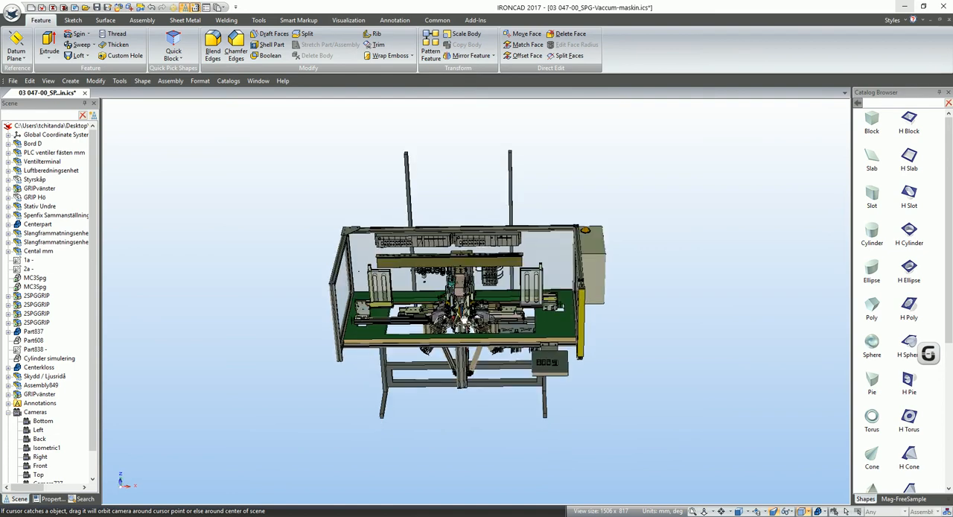
{"action": "left_click_drag", "start_coordinate": [462, 313], "coordinate": [357, 226]}
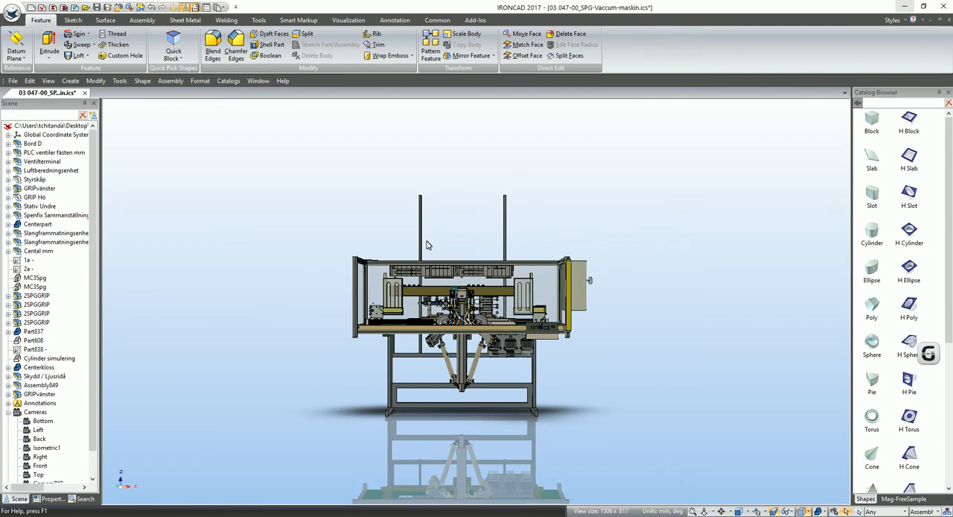
{"action": "mouse_move", "coordinate": [462, 328]}
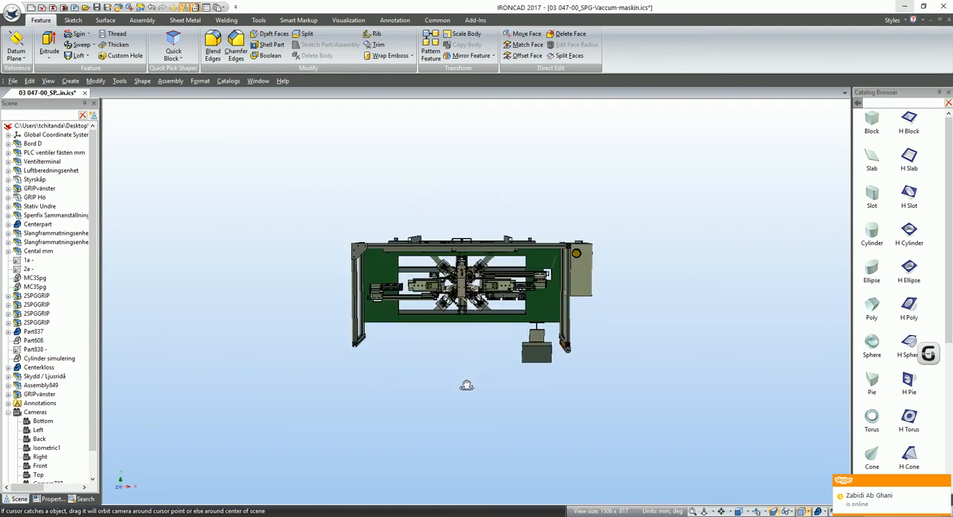
Step: Orbit over the assembly to see the green base plate from the top, then return to the front view
{"action": "left_click_drag", "start_coordinate": [468, 385], "coordinate": [456, 471]}
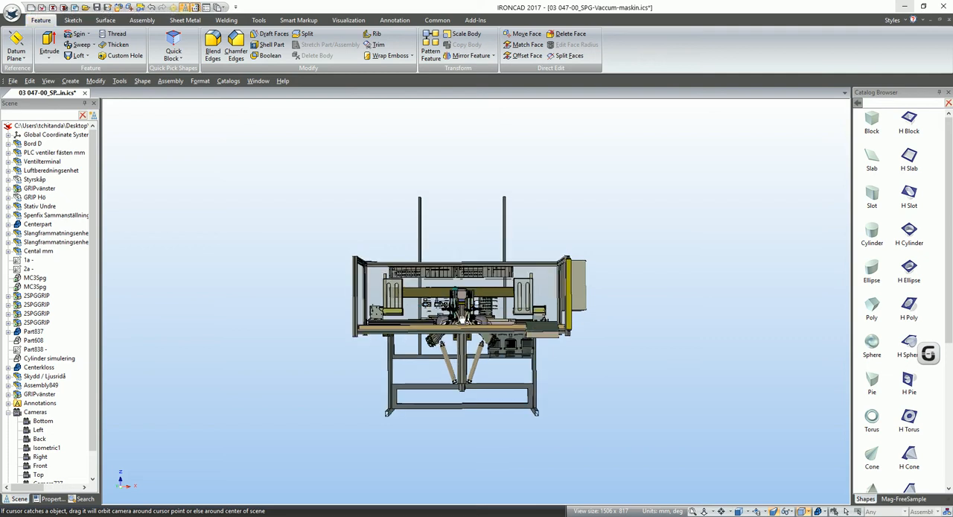
{"action": "left_click_drag", "start_coordinate": [461, 320], "coordinate": [473, 462]}
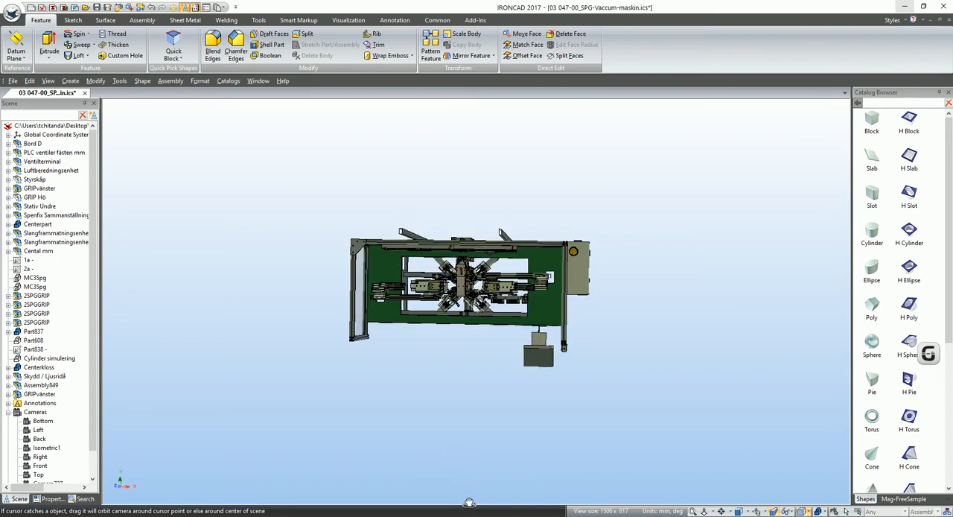
{"action": "left_click_drag", "start_coordinate": [469, 290], "coordinate": [476, 357]}
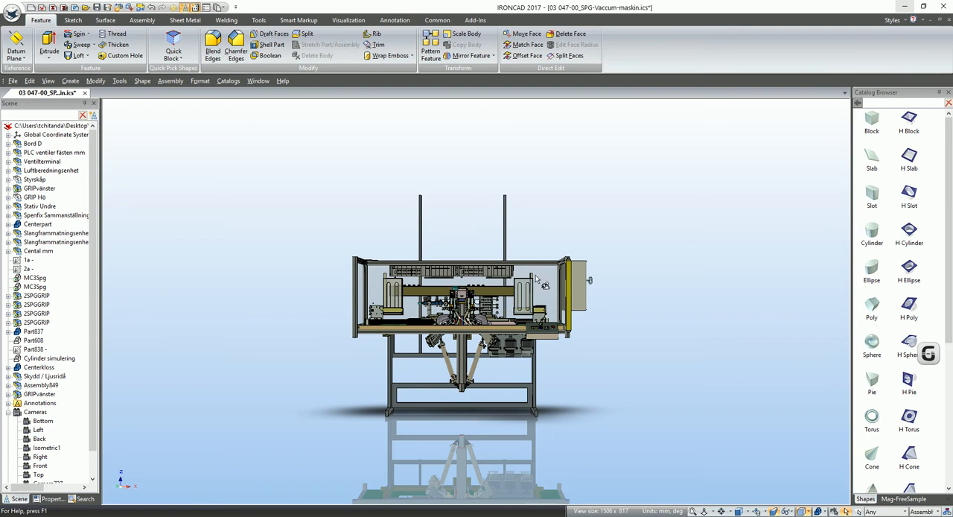
{"action": "mouse_move", "coordinate": [532, 273]}
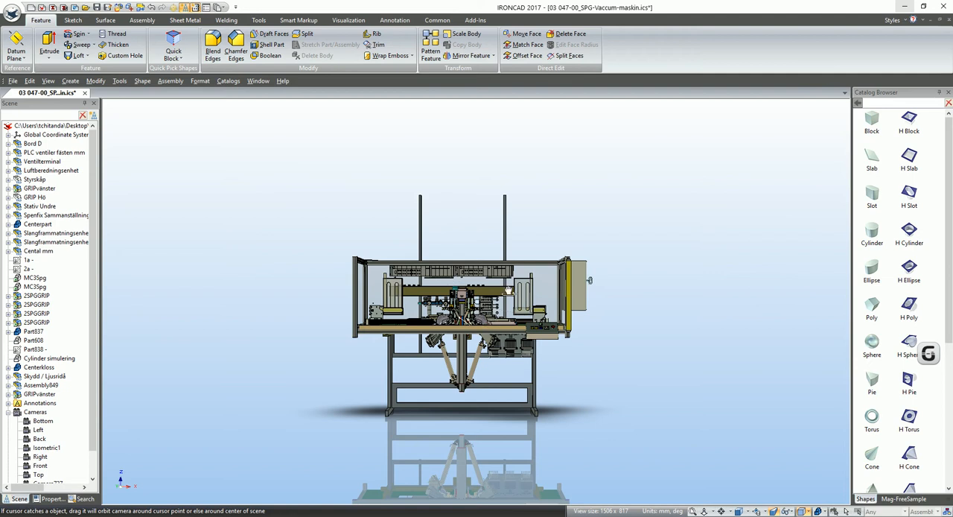
{"action": "mouse_move", "coordinate": [472, 271]}
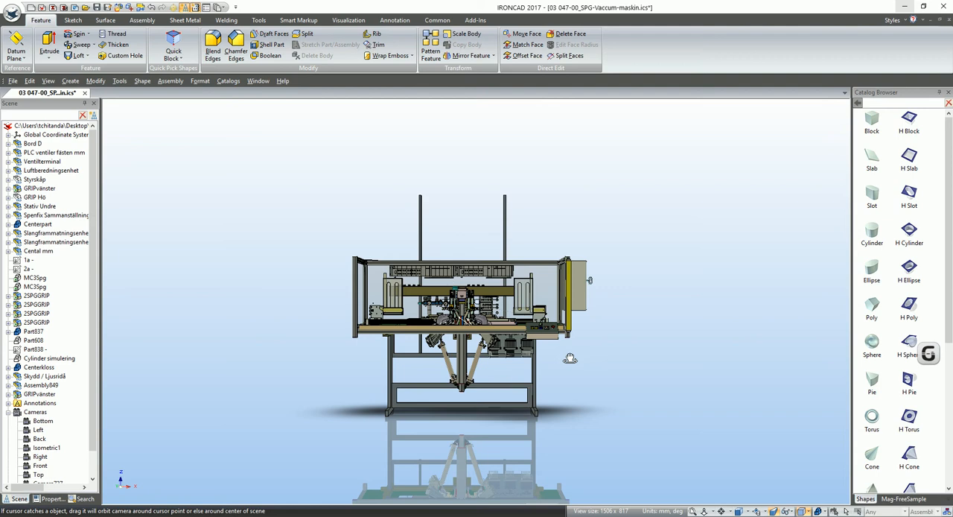
{"action": "mouse_move", "coordinate": [474, 322]}
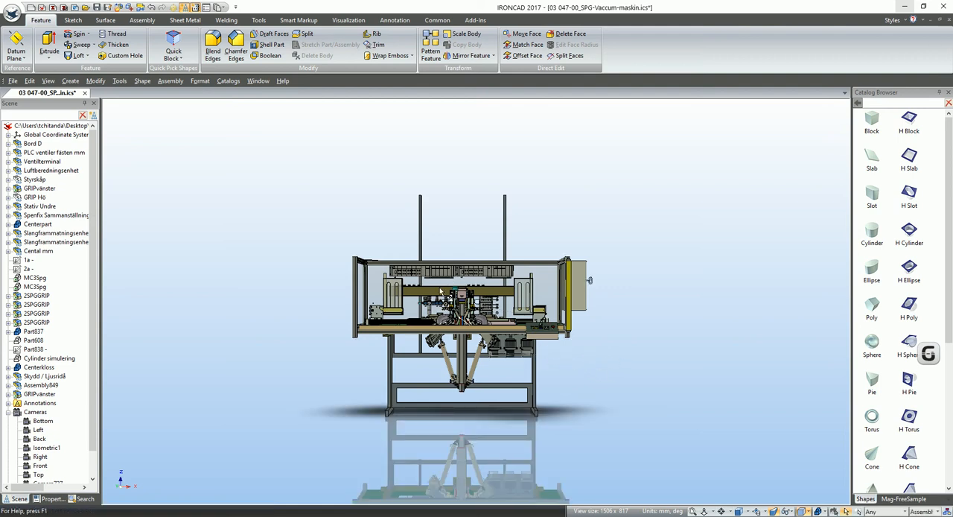
{"action": "mouse_move", "coordinate": [432, 221]}
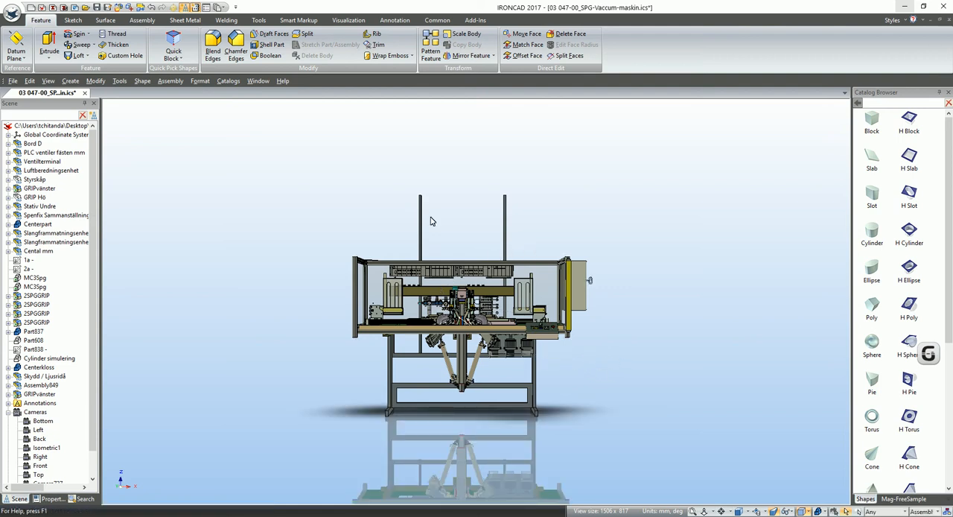
{"action": "mouse_move", "coordinate": [482, 185]}
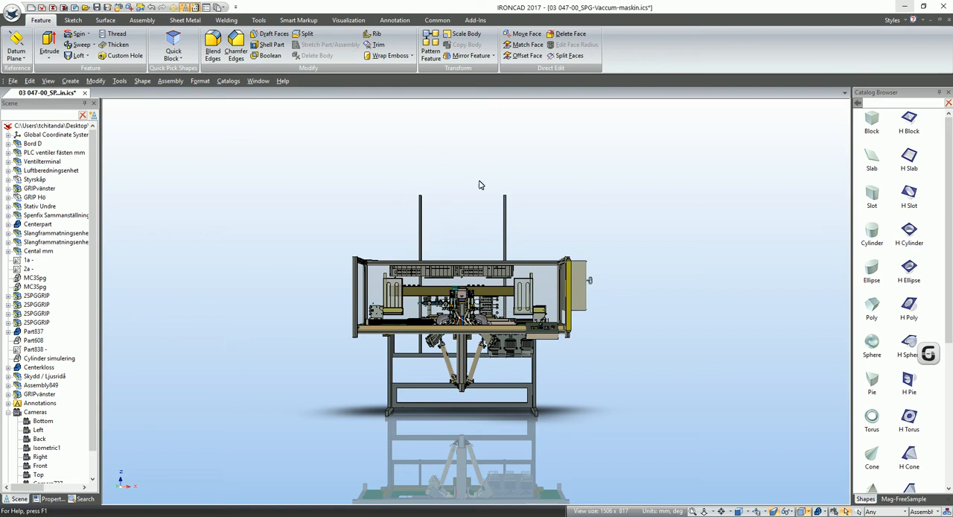
{"action": "mouse_move", "coordinate": [373, 217]}
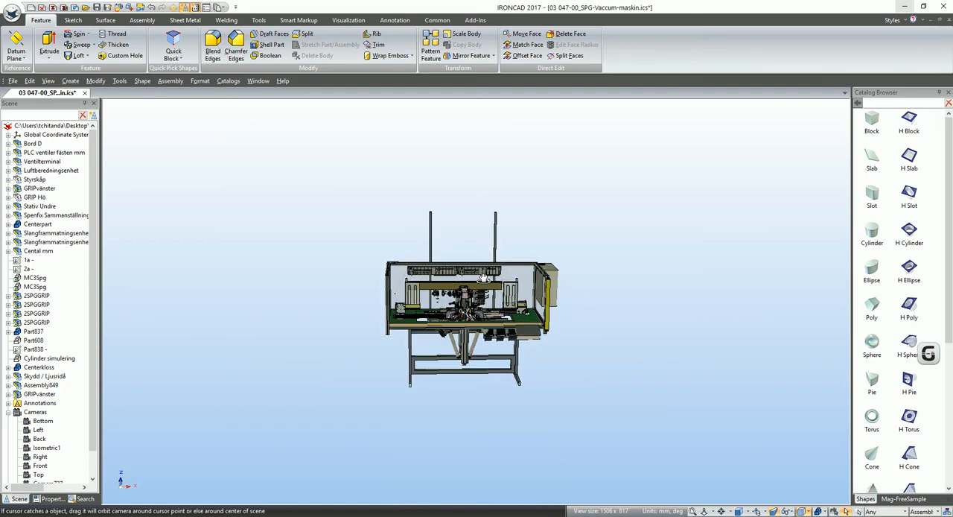
Step: Orbit the assembly to a low front three-quarter perspective
{"action": "left_click_drag", "start_coordinate": [483, 277], "coordinate": [445, 330]}
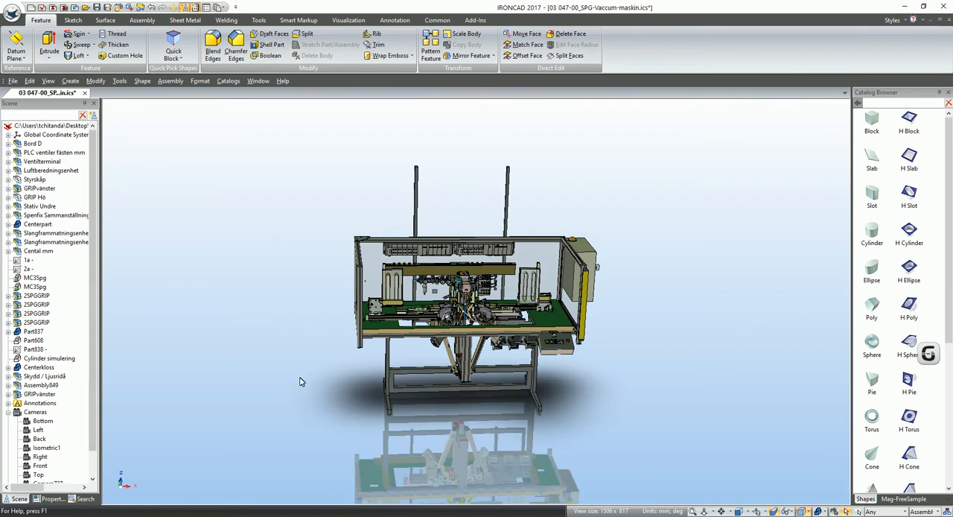
{"action": "mouse_move", "coordinate": [673, 230]}
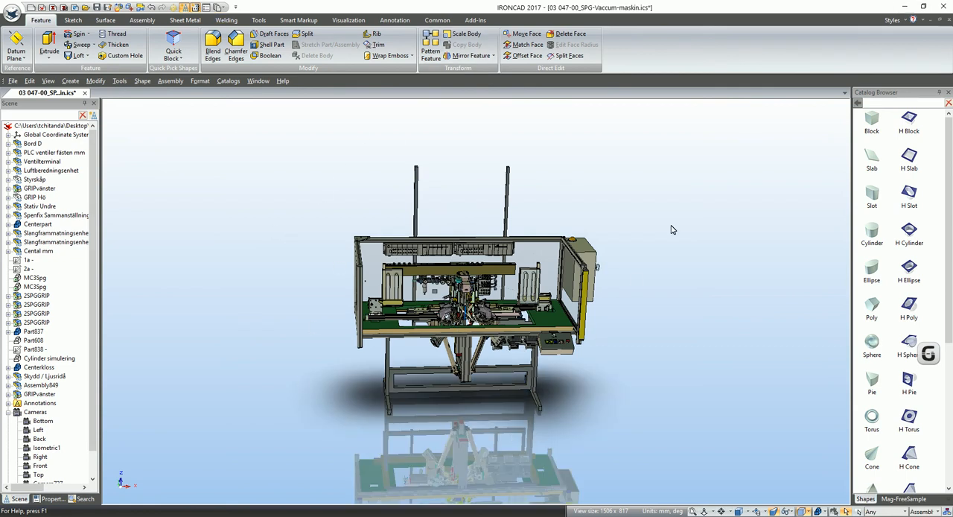
{"action": "mouse_move", "coordinate": [739, 378]}
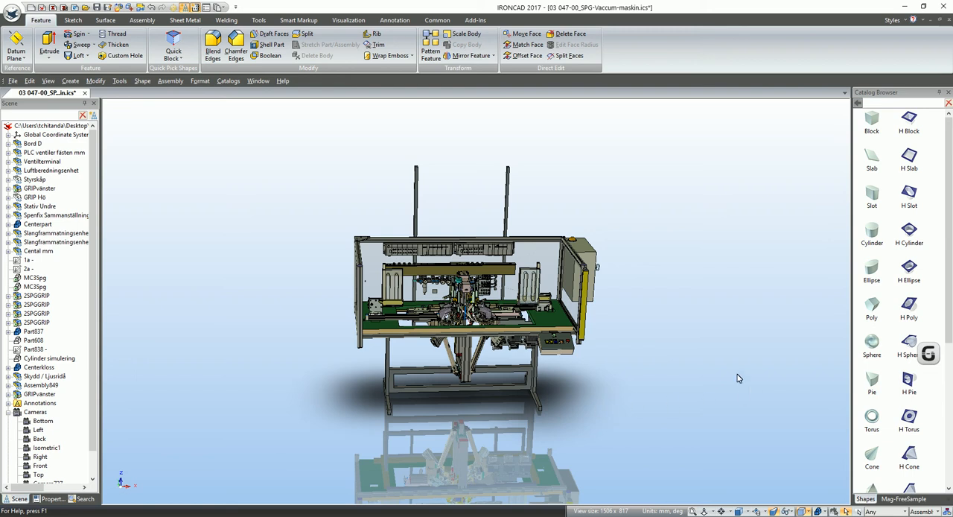
{"action": "mouse_move", "coordinate": [682, 310]}
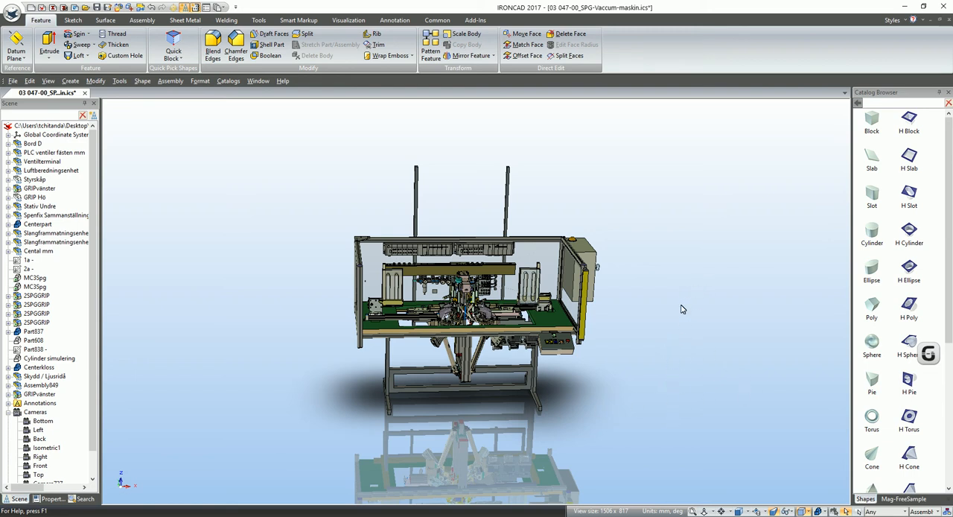
Step: Set the scene background to a 2D texture using CONE.TIF, stretched to fill
{"action": "right_click", "coordinate": [682, 306]}
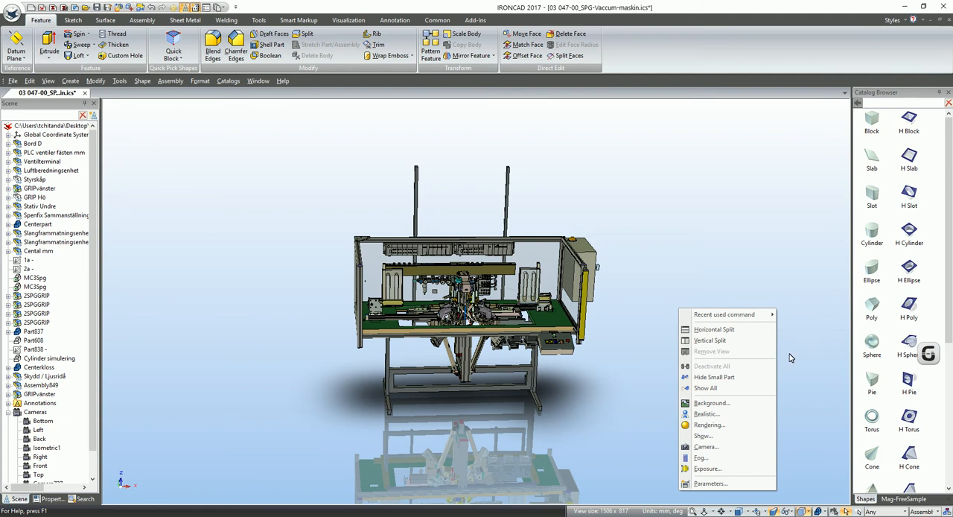
{"action": "left_click", "coordinate": [712, 402]}
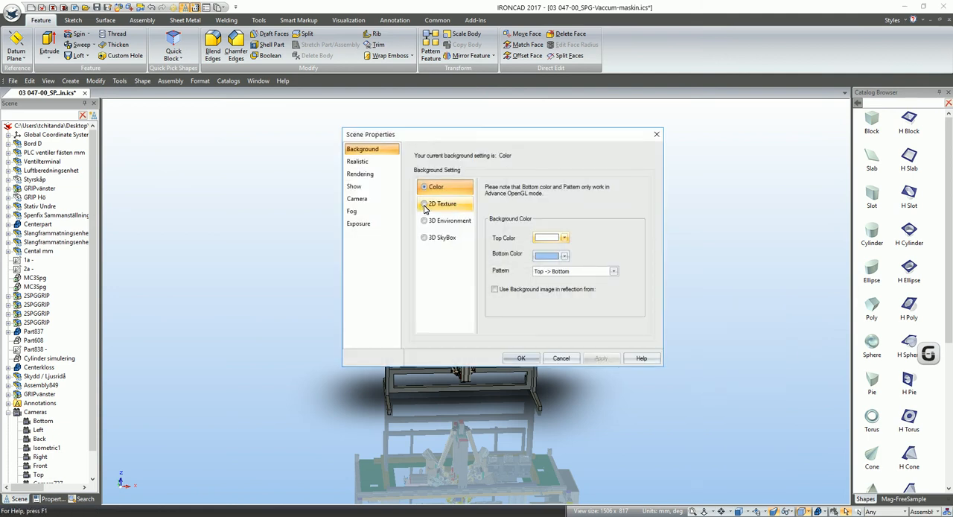
{"action": "left_click", "coordinate": [425, 204]}
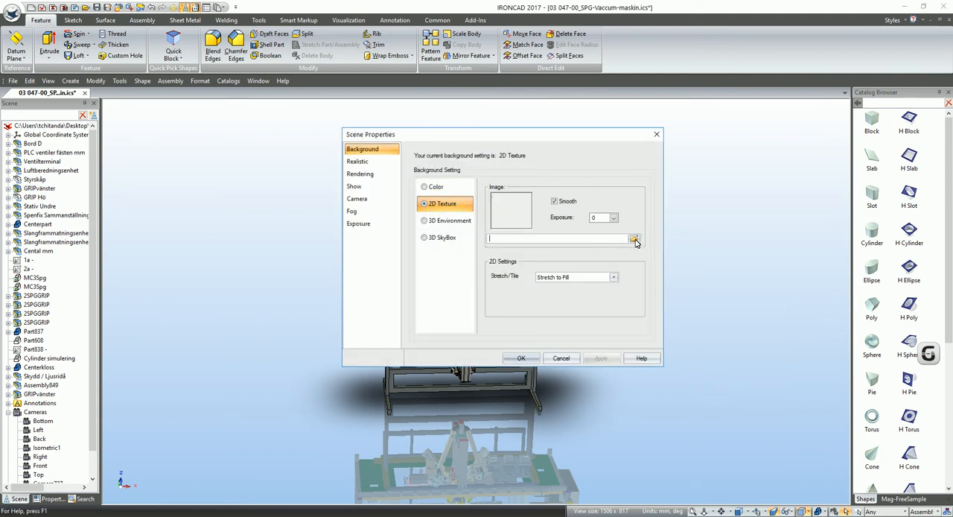
{"action": "left_click", "coordinate": [635, 239]}
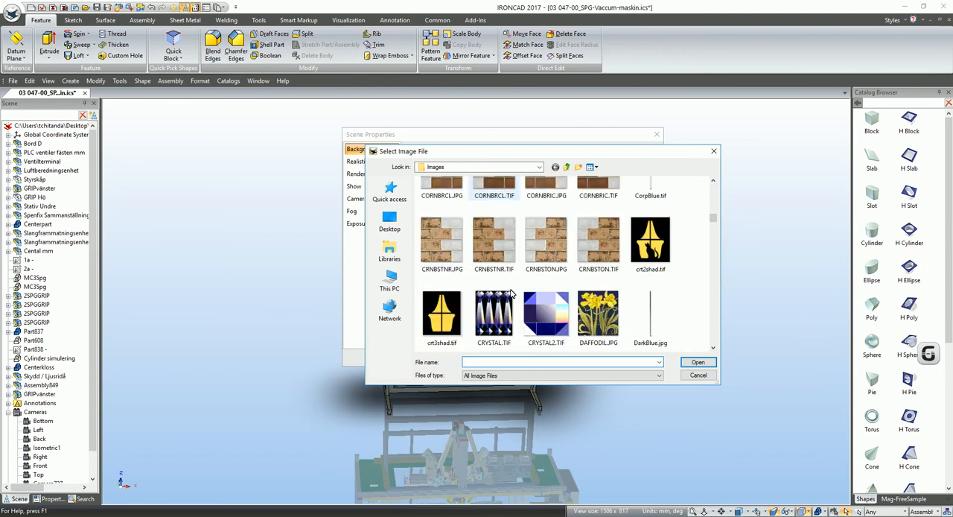
{"action": "scroll", "scroll_direction": "down", "scroll_amount": 3}
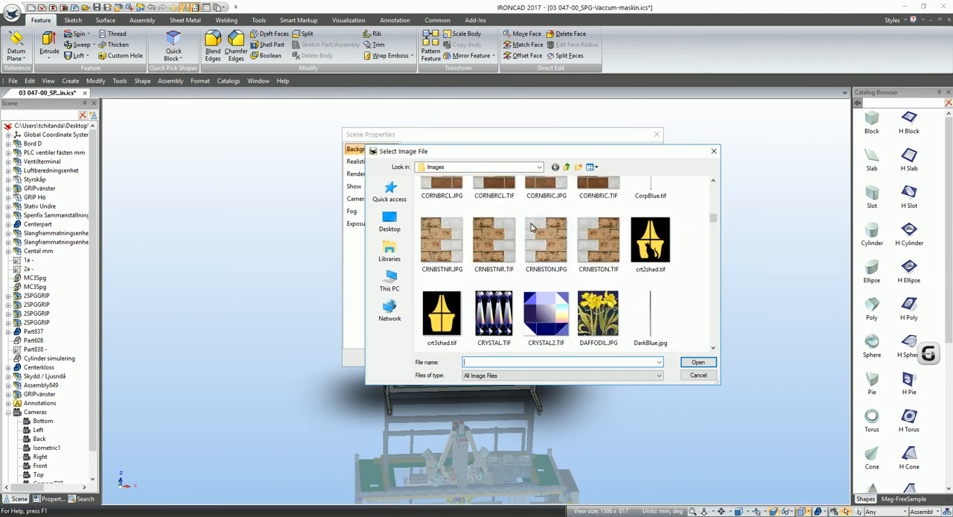
{"action": "left_click", "coordinate": [494, 203]}
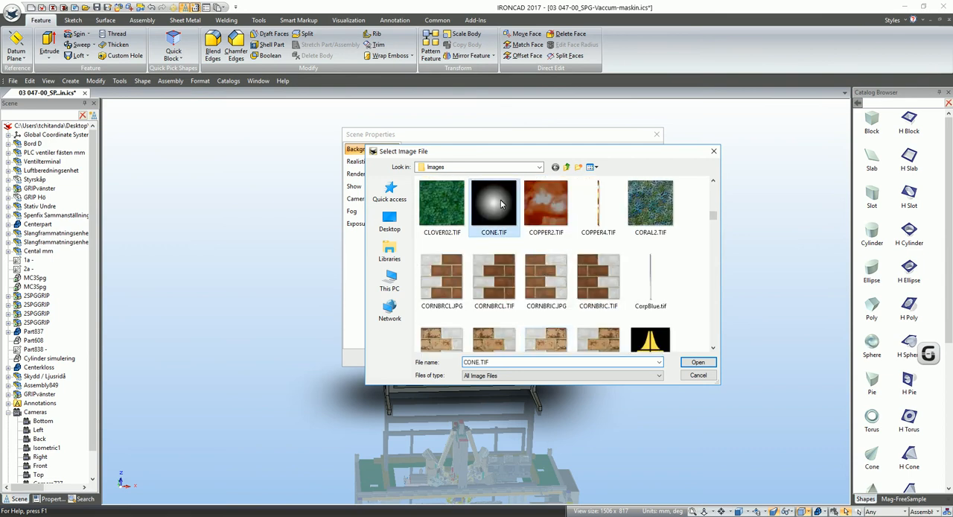
{"action": "left_click", "coordinate": [699, 362]}
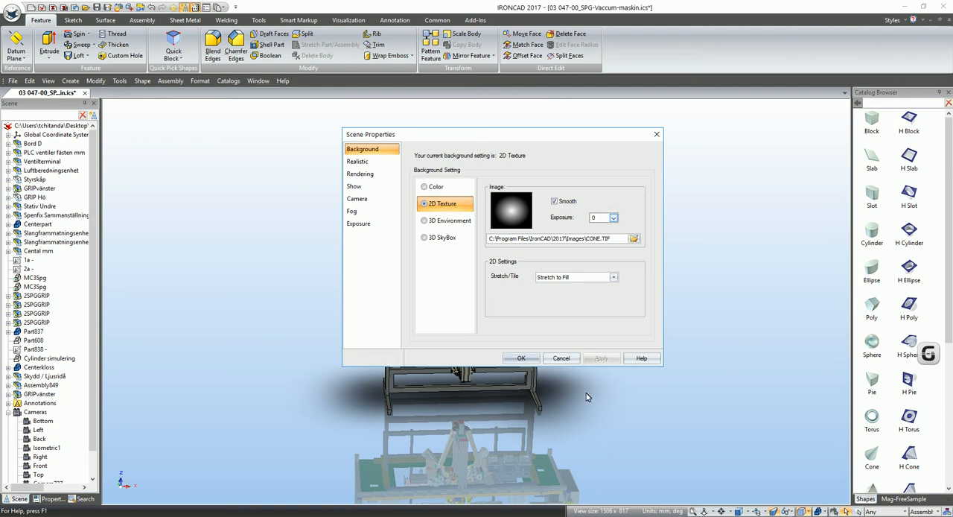
{"action": "left_click", "coordinate": [521, 357]}
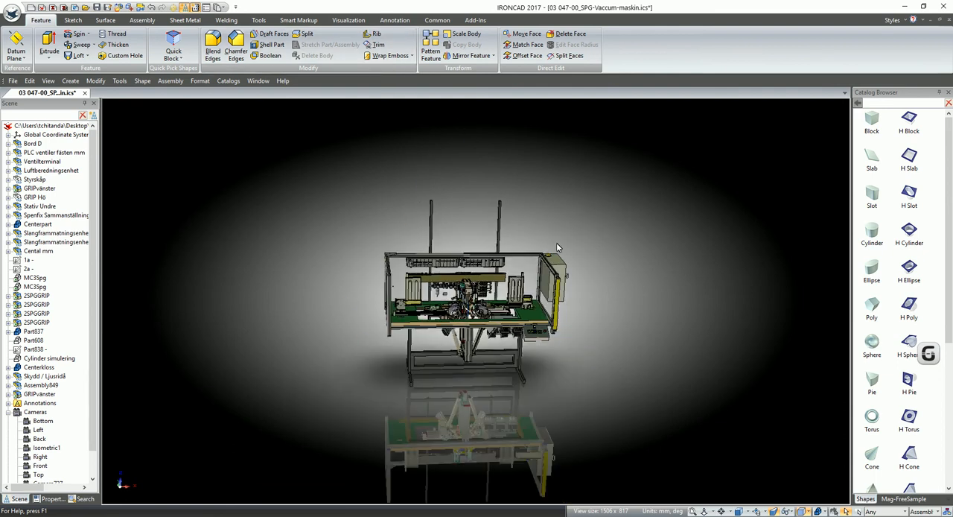
Step: Orbit the machine higher and back lower to check it against the cone backdrop
{"action": "left_click_drag", "start_coordinate": [559, 247], "coordinate": [504, 396]}
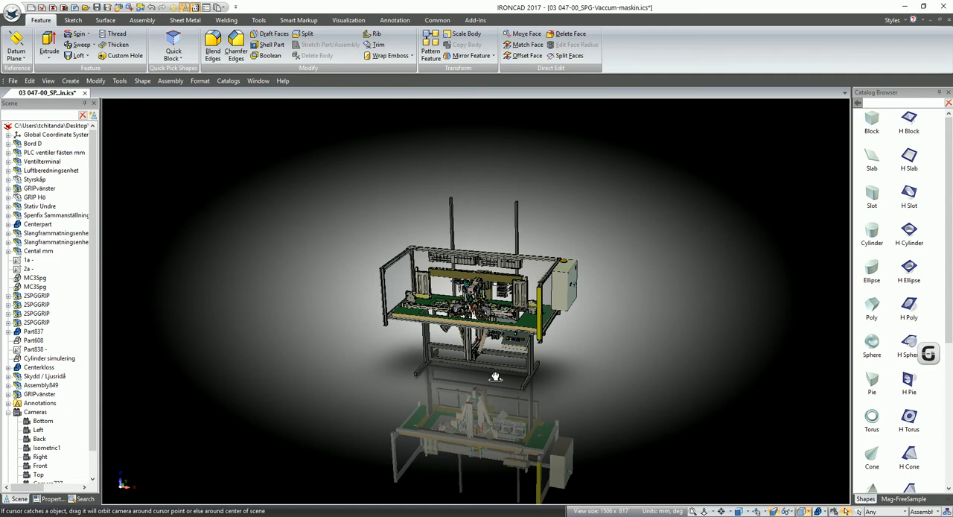
{"action": "left_click_drag", "start_coordinate": [495, 375], "coordinate": [458, 245]}
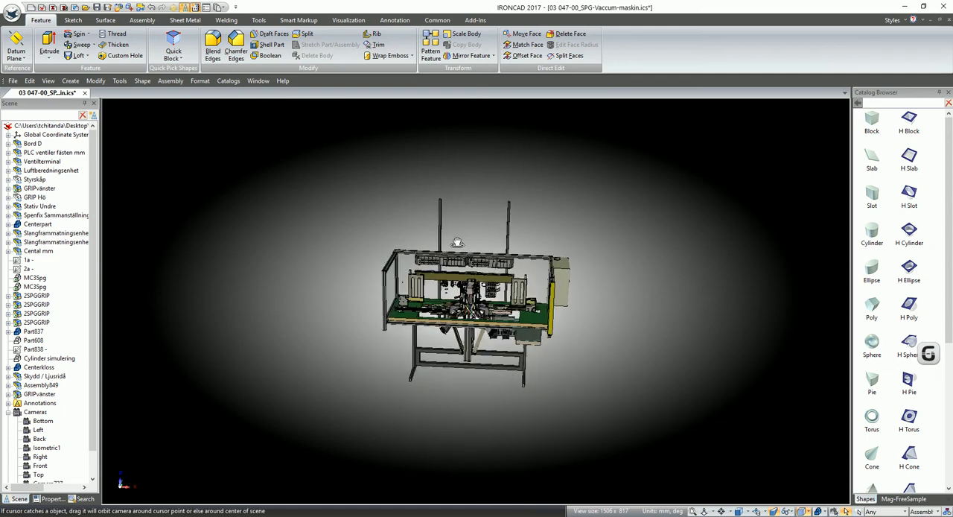
{"action": "left_click_drag", "start_coordinate": [458, 241], "coordinate": [442, 396]}
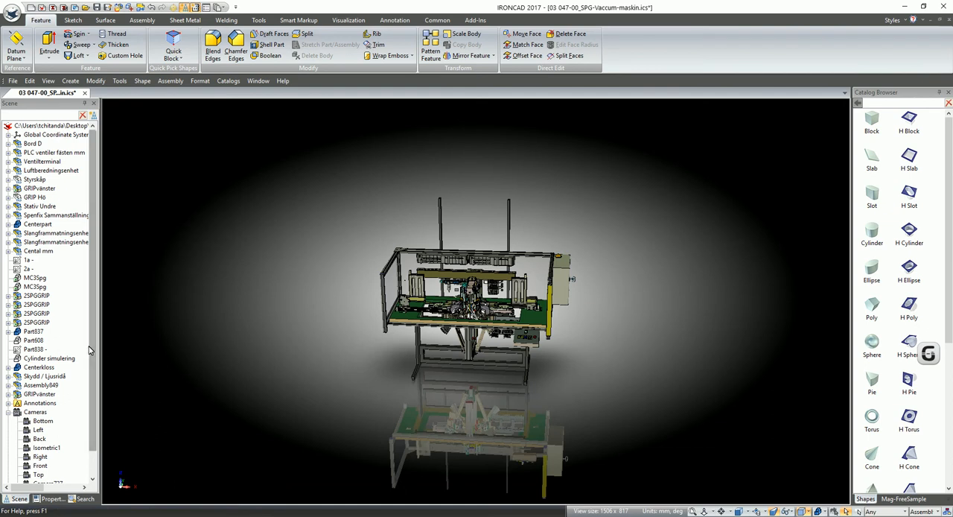
Step: Give the scene camera Perspective projection with a 45° field of view
{"action": "left_click", "coordinate": [48, 462]}
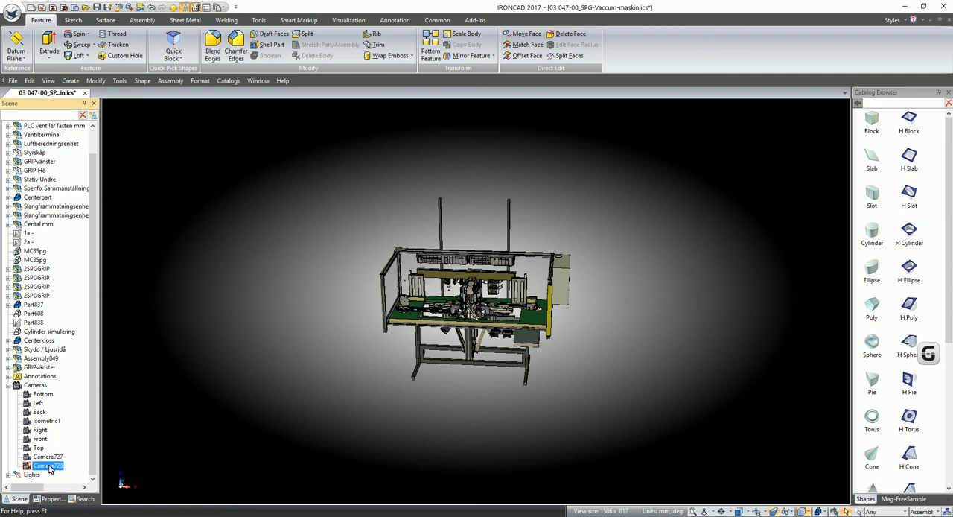
{"action": "double_click", "coordinate": [48, 462]}
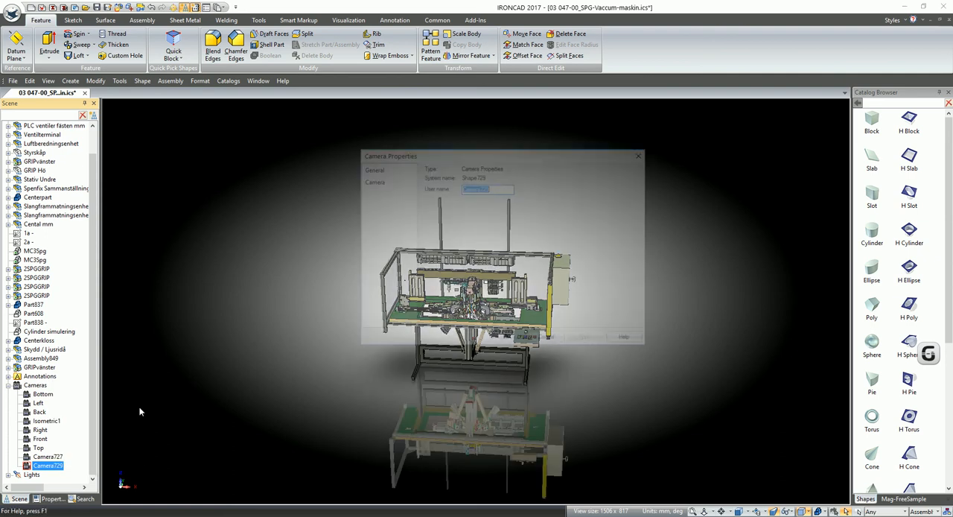
{"action": "left_click", "coordinate": [371, 179]}
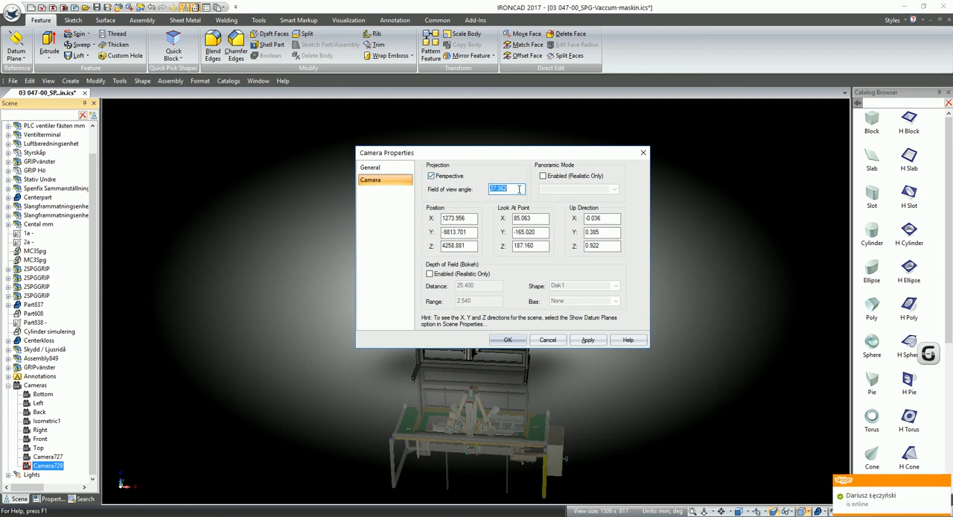
{"action": "type", "text": "45"}
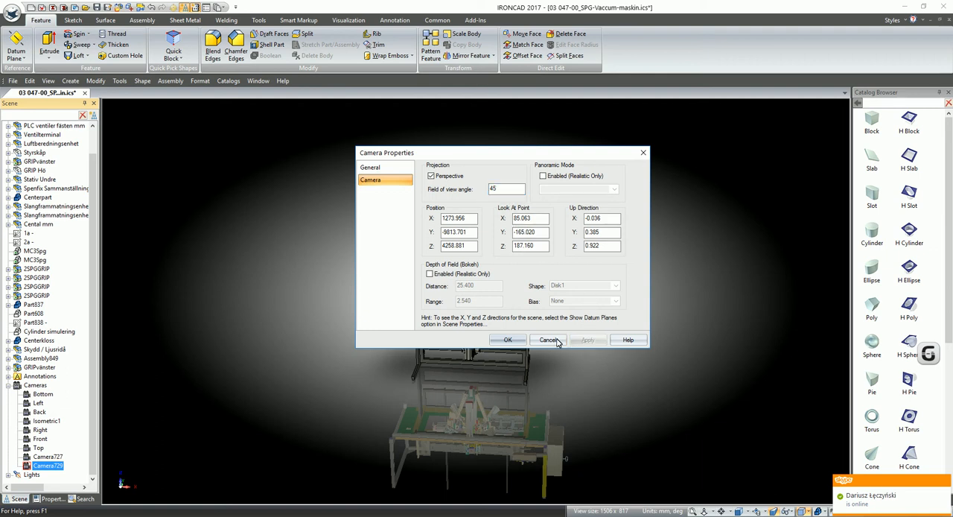
{"action": "left_click", "coordinate": [548, 339]}
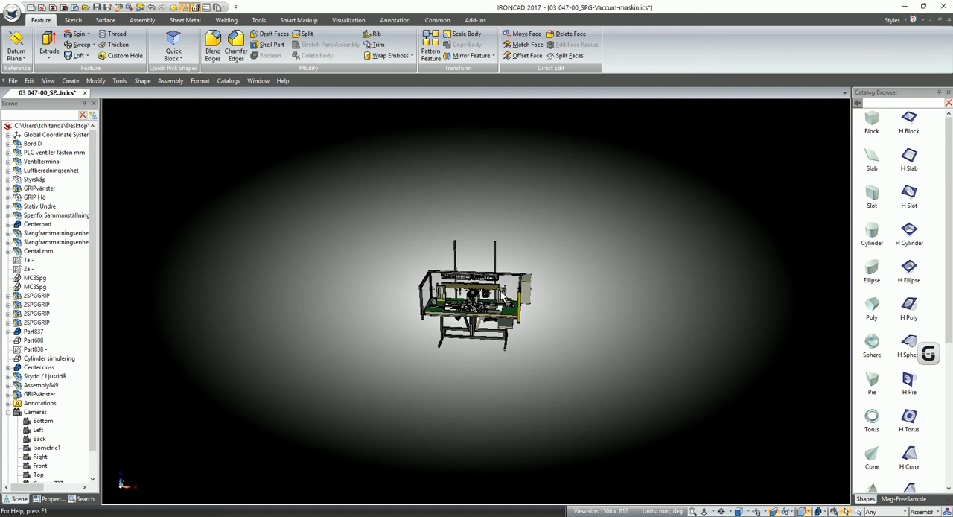
{"action": "mouse_move", "coordinate": [624, 268]}
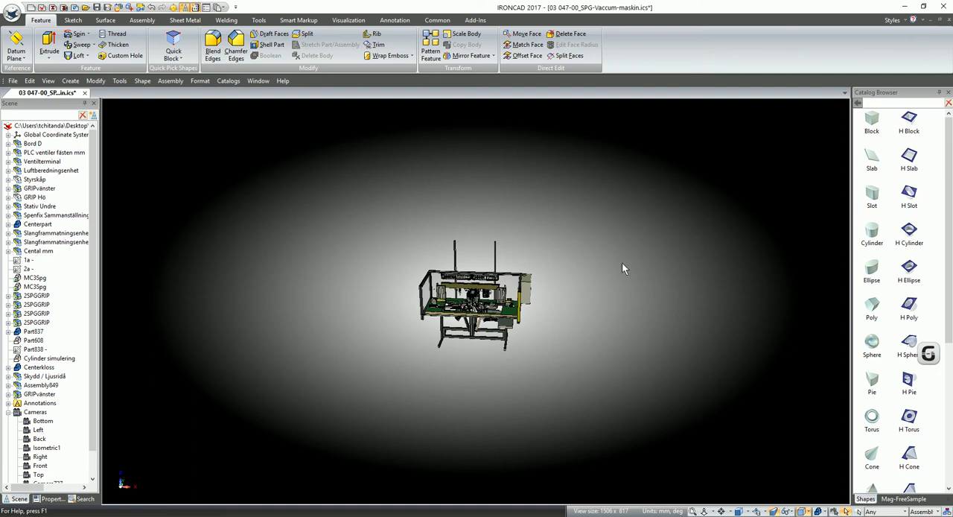
{"action": "mouse_move", "coordinate": [545, 295]}
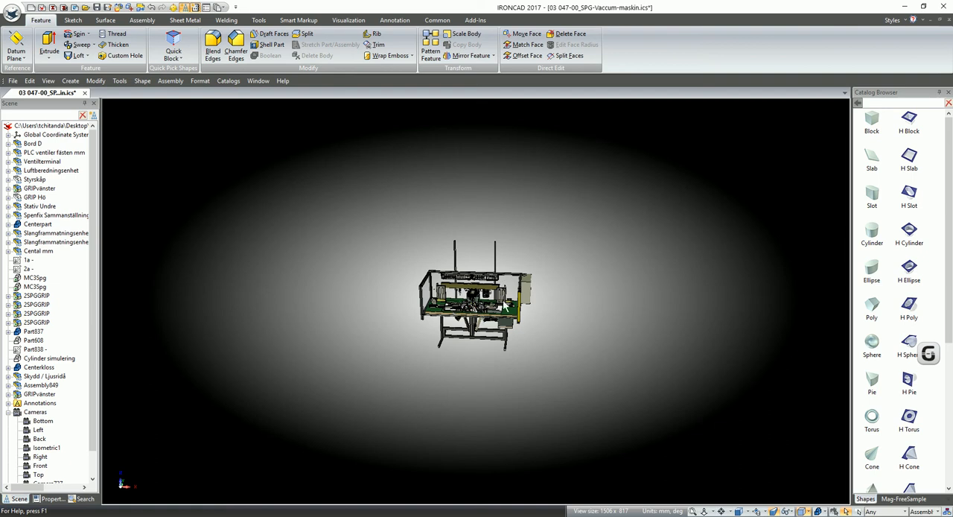
{"action": "mouse_move", "coordinate": [702, 337]}
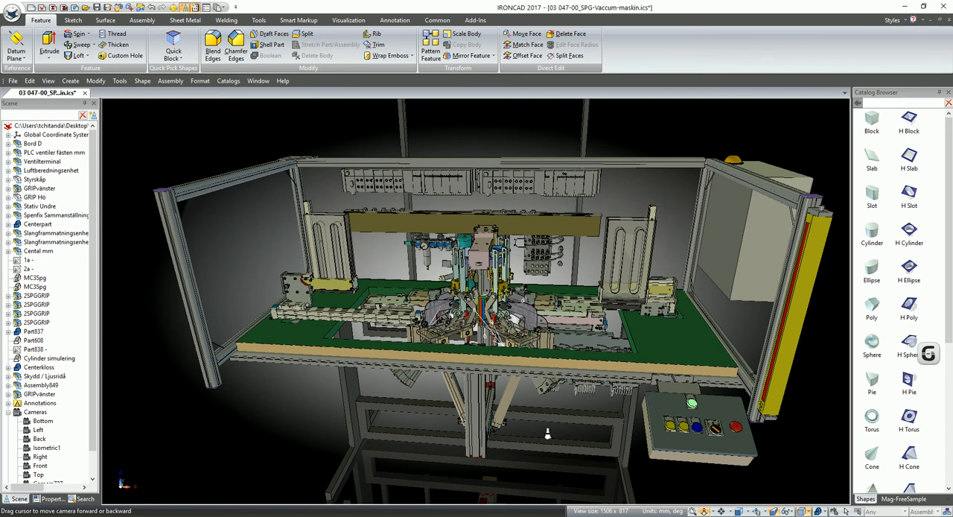
{"action": "mouse_move", "coordinate": [793, 220]}
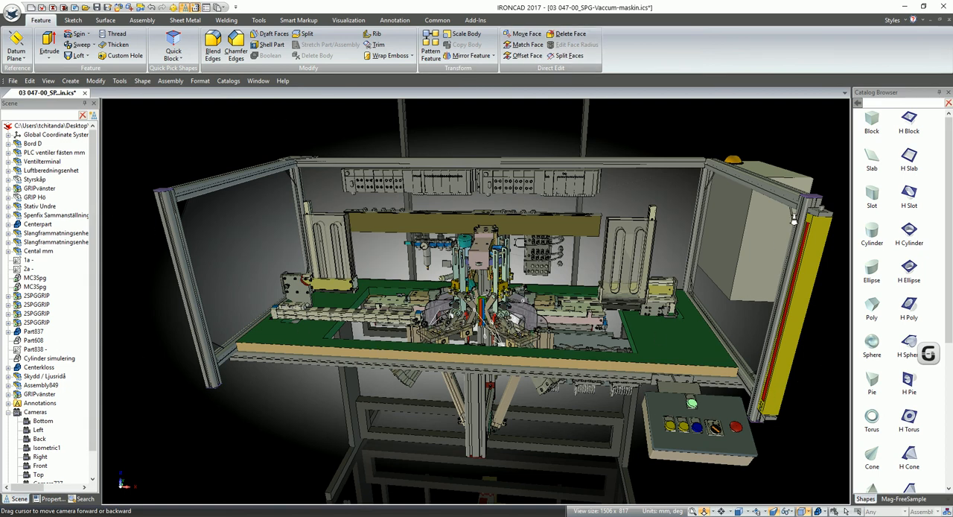
{"action": "mouse_move", "coordinate": [165, 267]}
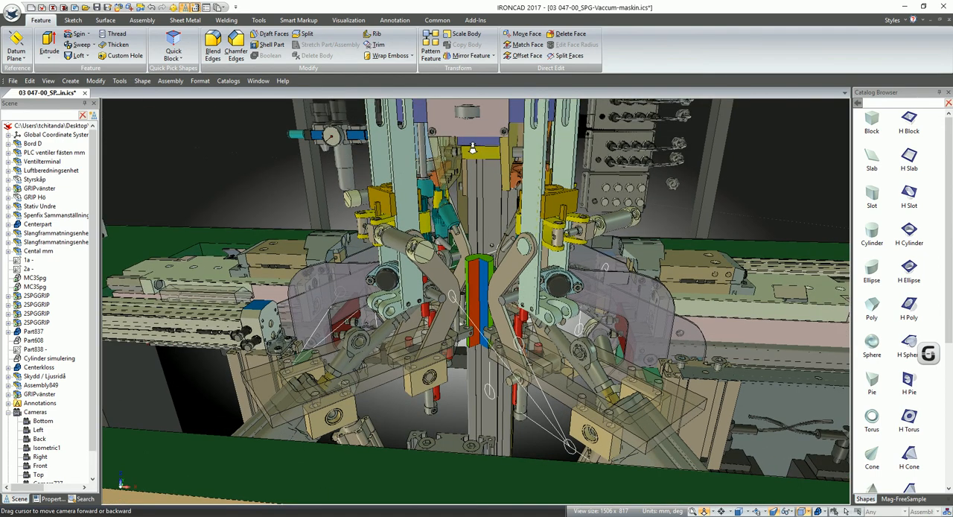
Step: Dolly the camera further into the machine toward the red, green and blue central mechanism
{"action": "left_click_drag", "start_coordinate": [473, 149], "coordinate": [474, 131]}
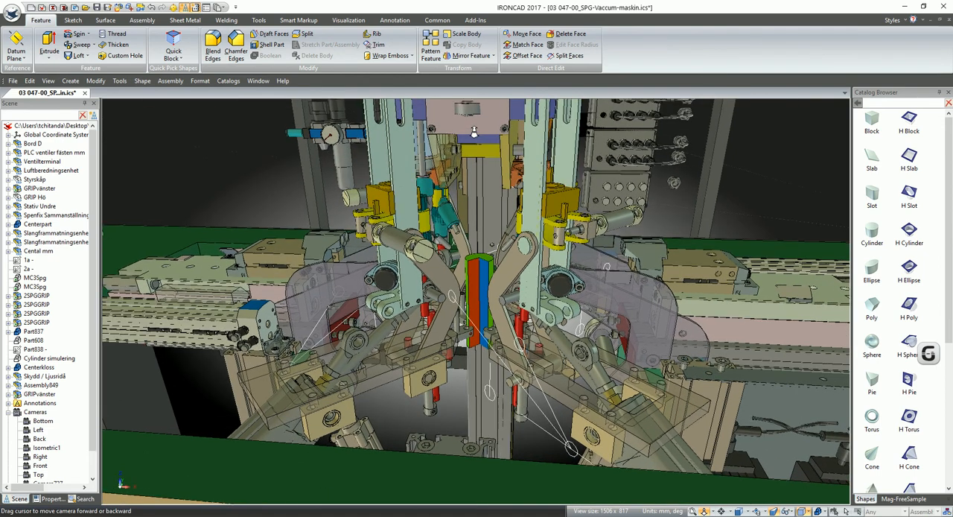
{"action": "left_click_drag", "start_coordinate": [474, 131], "coordinate": [453, 215]}
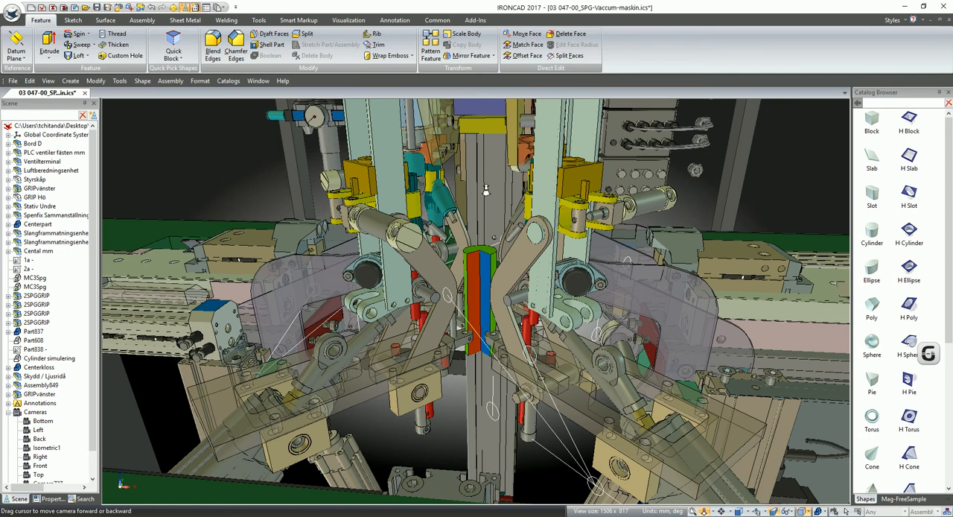
{"action": "mouse_move", "coordinate": [487, 215]}
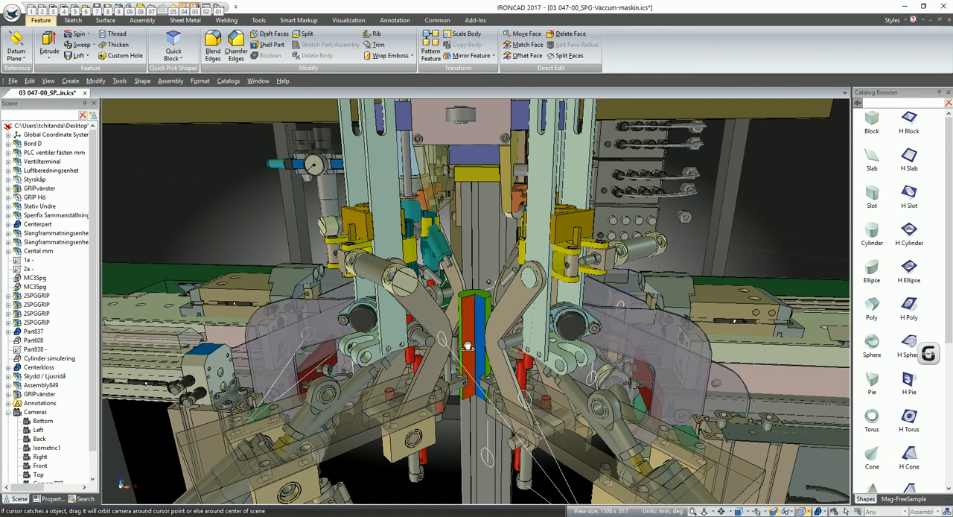
Step: Orbit around the central gripper mechanism to see it from the side and front again
{"action": "left_click_drag", "start_coordinate": [467, 346], "coordinate": [491, 353]}
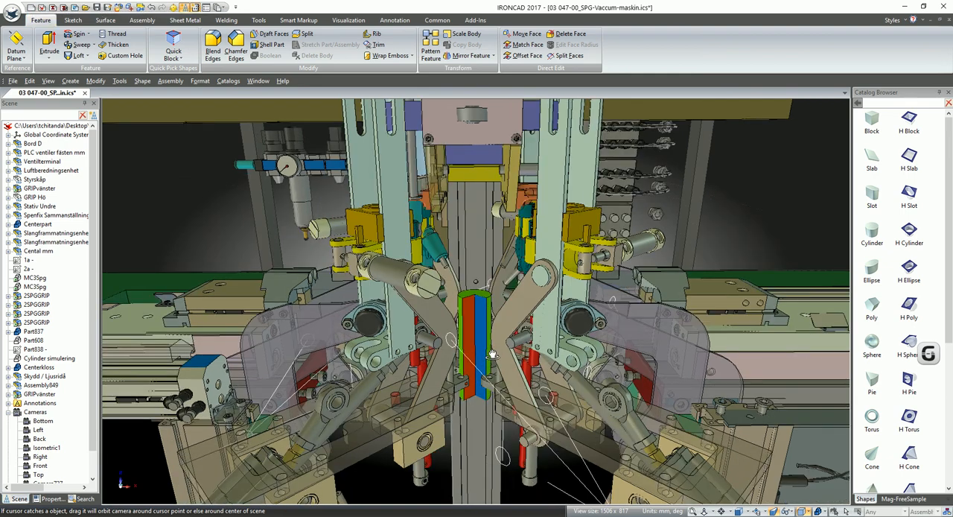
{"action": "left_click_drag", "start_coordinate": [491, 354], "coordinate": [533, 348]}
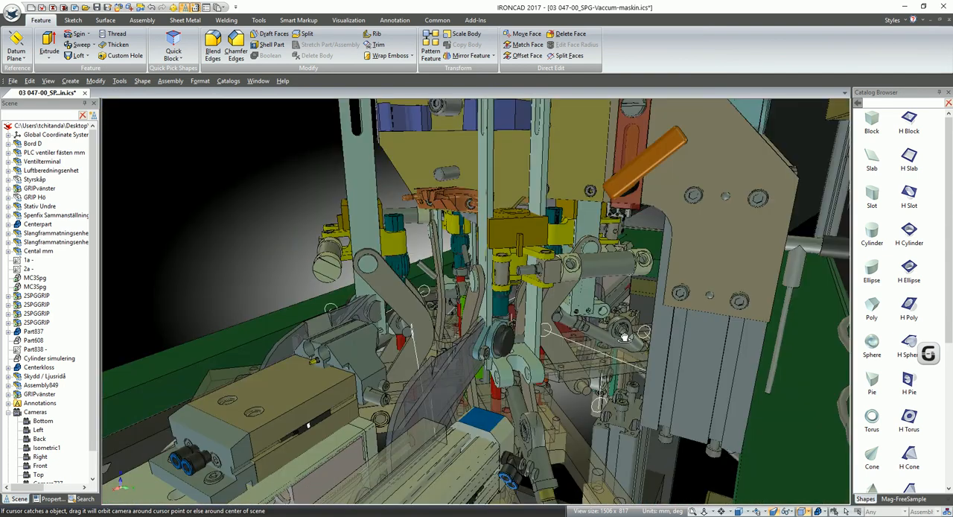
{"action": "left_click_drag", "start_coordinate": [626, 335], "coordinate": [652, 330]}
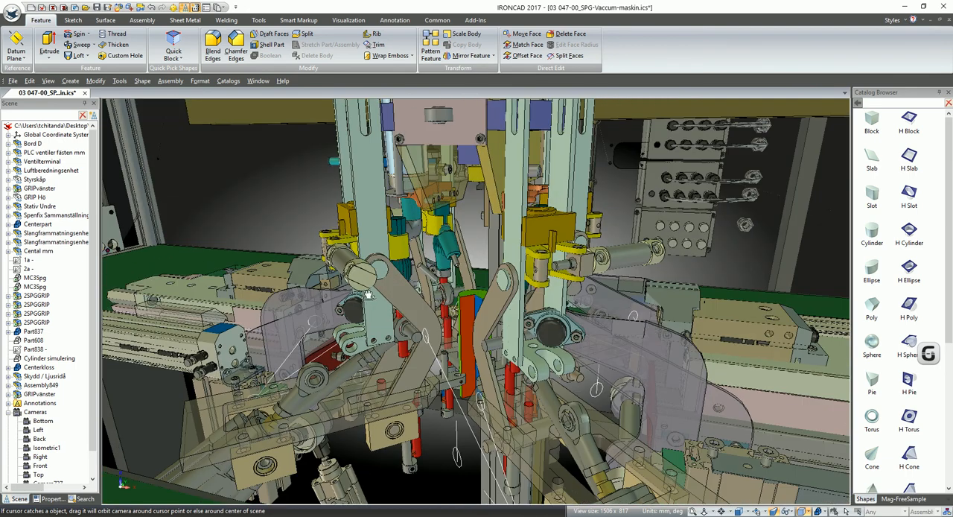
{"action": "left_click_drag", "start_coordinate": [369, 295], "coordinate": [429, 311]}
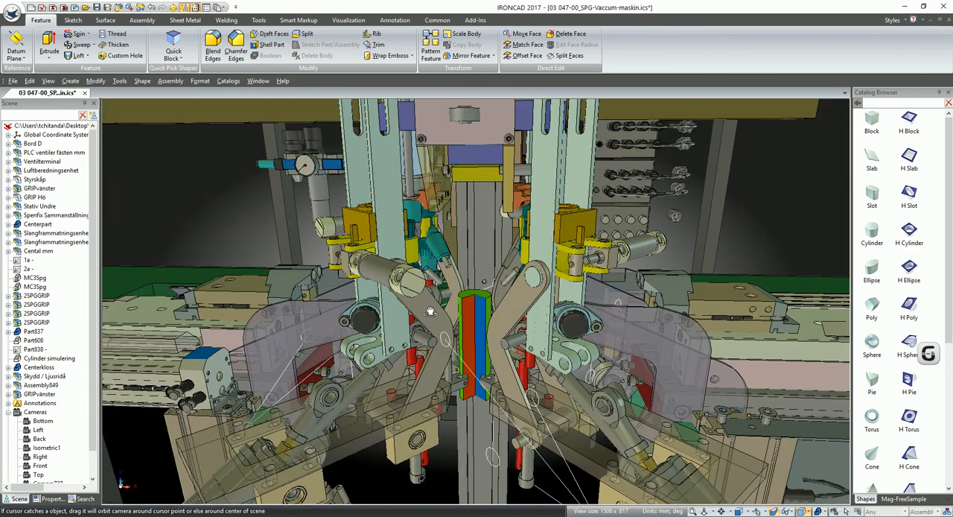
Step: Orbit close past the large cylinders, then out to a wider view of the machine interior
{"action": "left_click_drag", "start_coordinate": [429, 311], "coordinate": [470, 313]}
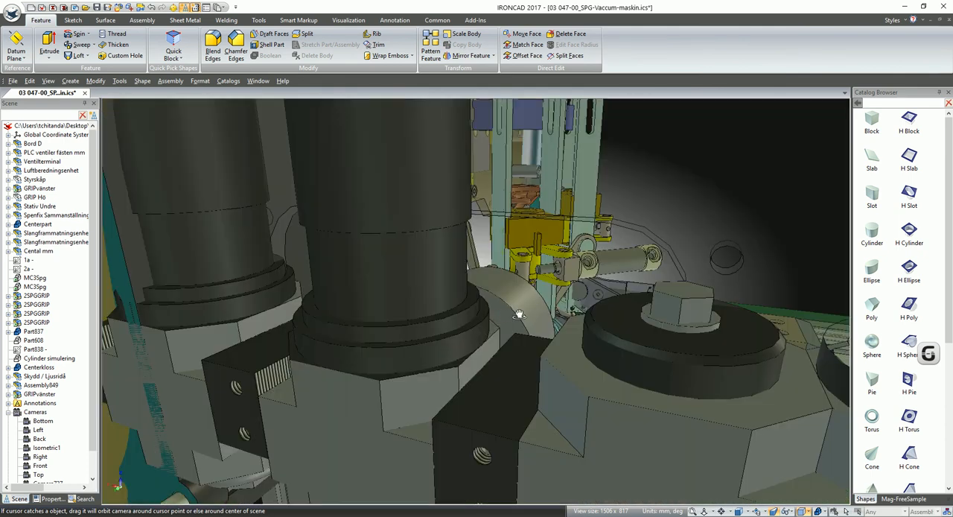
{"action": "left_click_drag", "start_coordinate": [521, 313], "coordinate": [548, 305]}
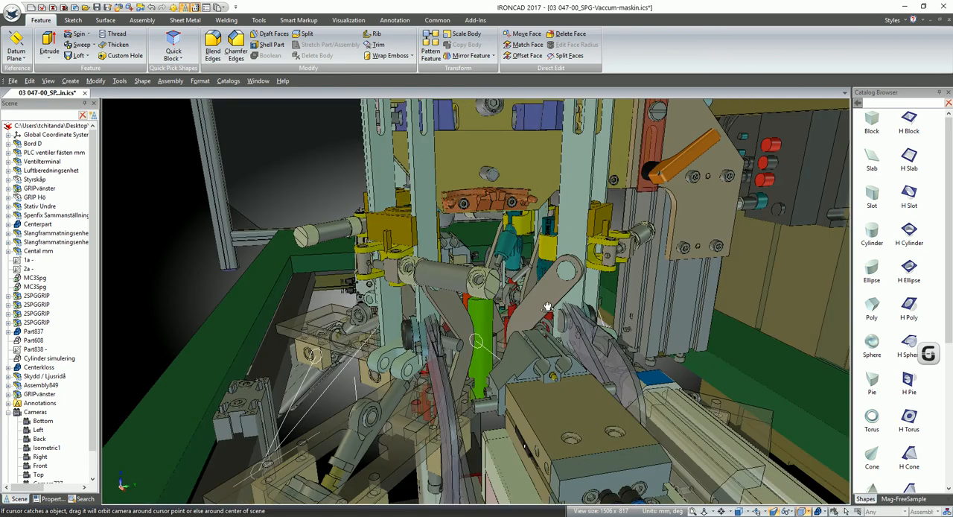
{"action": "left_click_drag", "start_coordinate": [548, 307], "coordinate": [484, 356]}
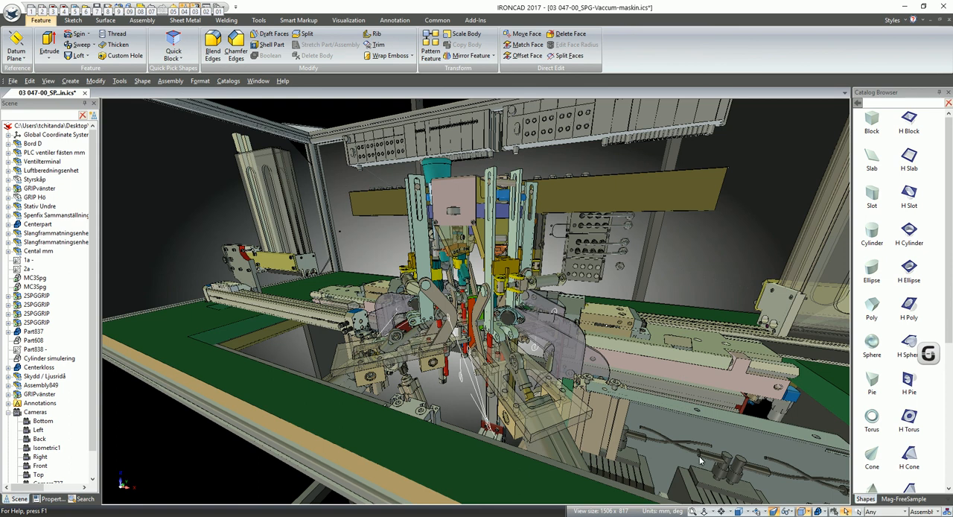
{"action": "mouse_move", "coordinate": [679, 453]}
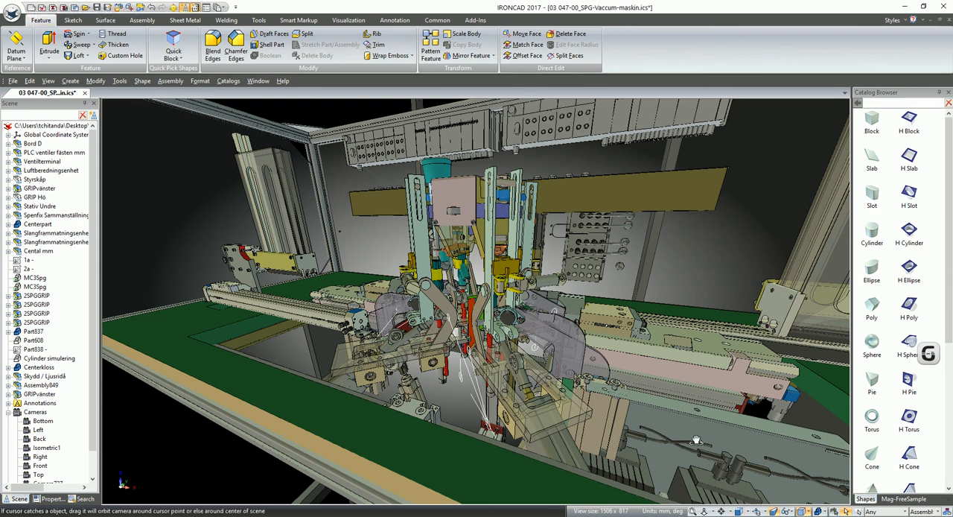